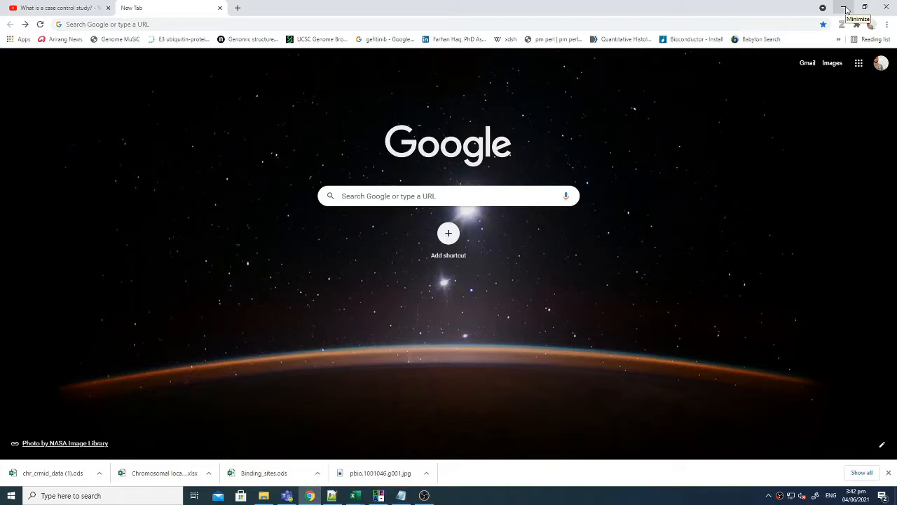
mouse_move(847, 9)
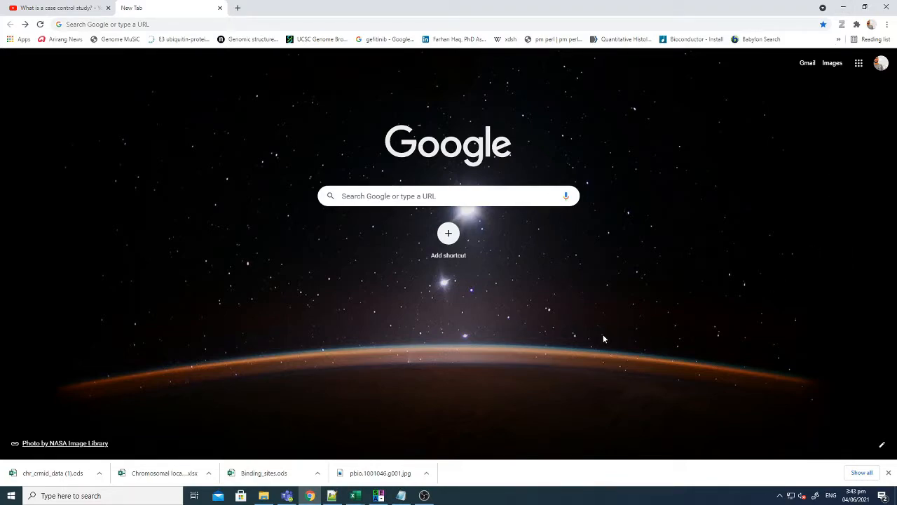
mouse_move(619, 330)
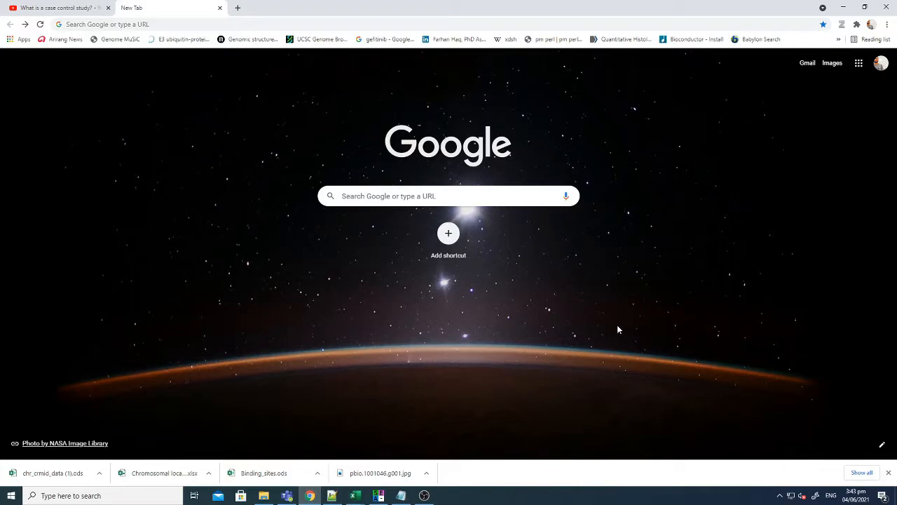
mouse_move(626, 326)
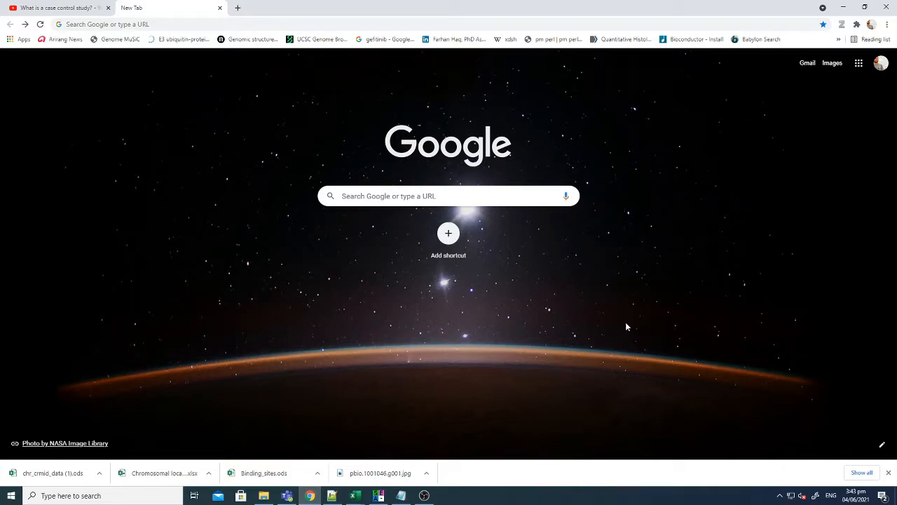
mouse_move(724, 126)
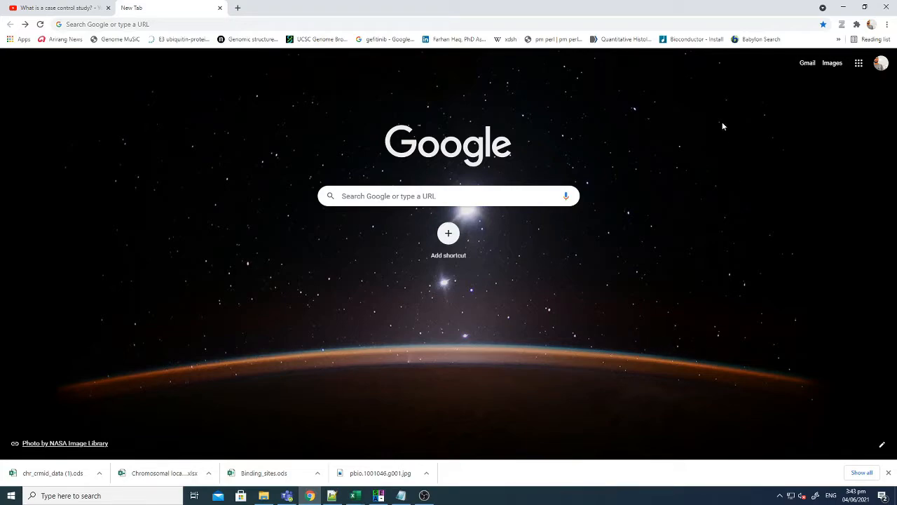
mouse_move(535, 92)
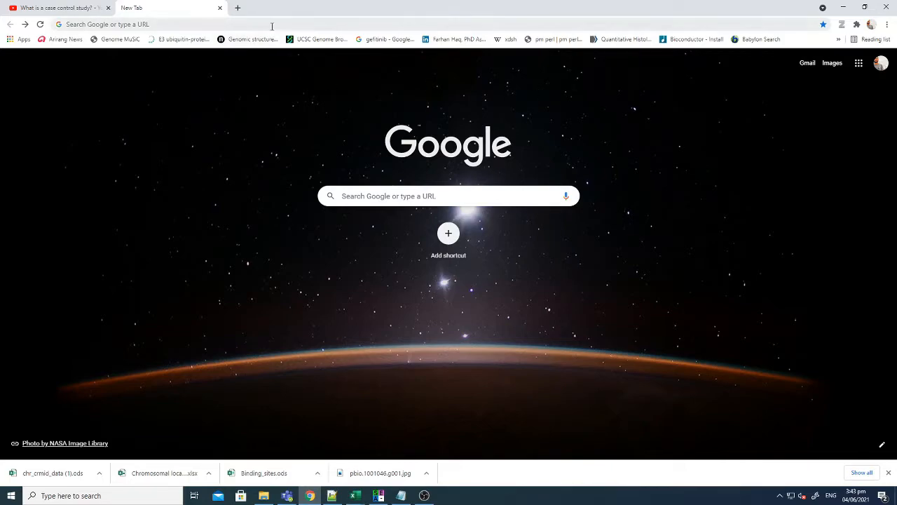
Search Google for 'seaview' and go to the SeaView PRABI-Doua result.
type("seaview software")
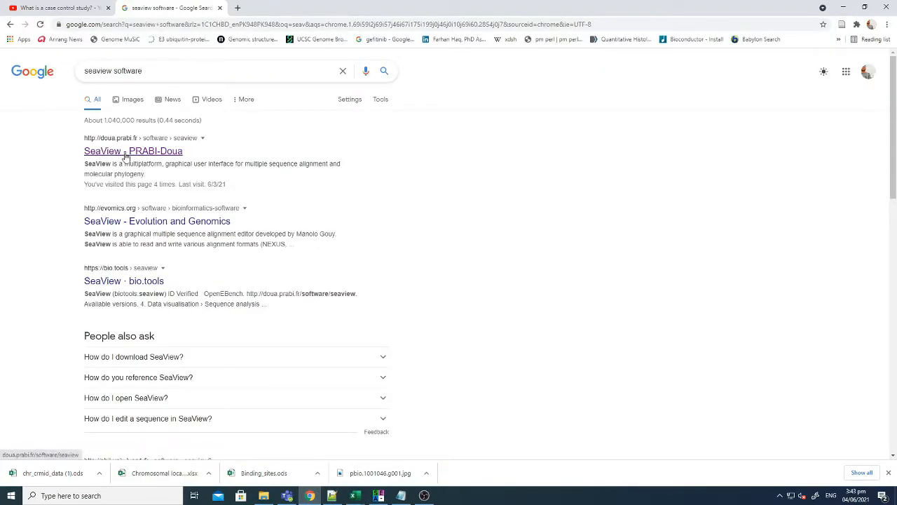
left_click(133, 151)
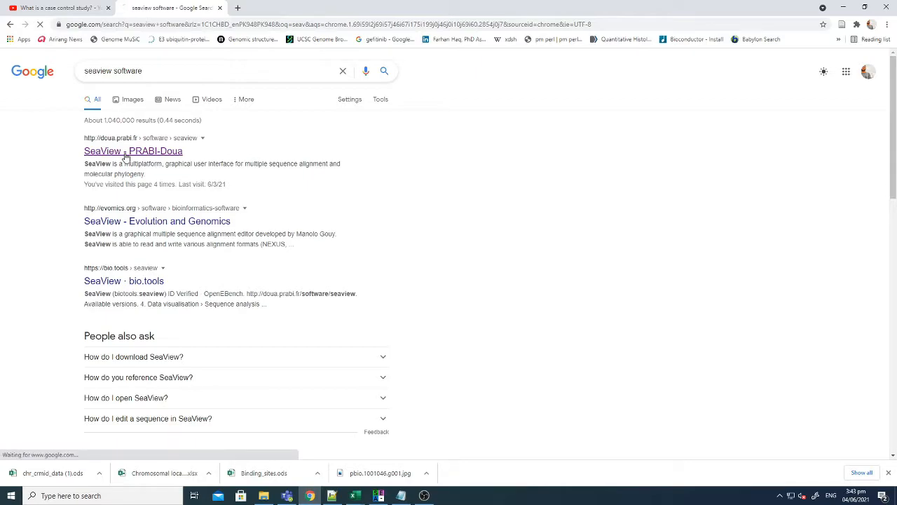
Download the MS Windows SeaView archive from the PRABI-Doua download section.
left_click(131, 152)
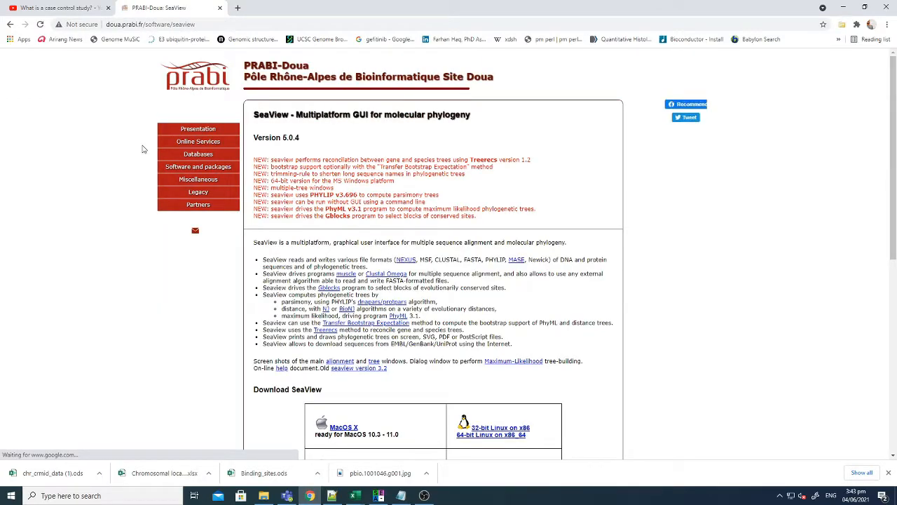
scroll("down", 3)
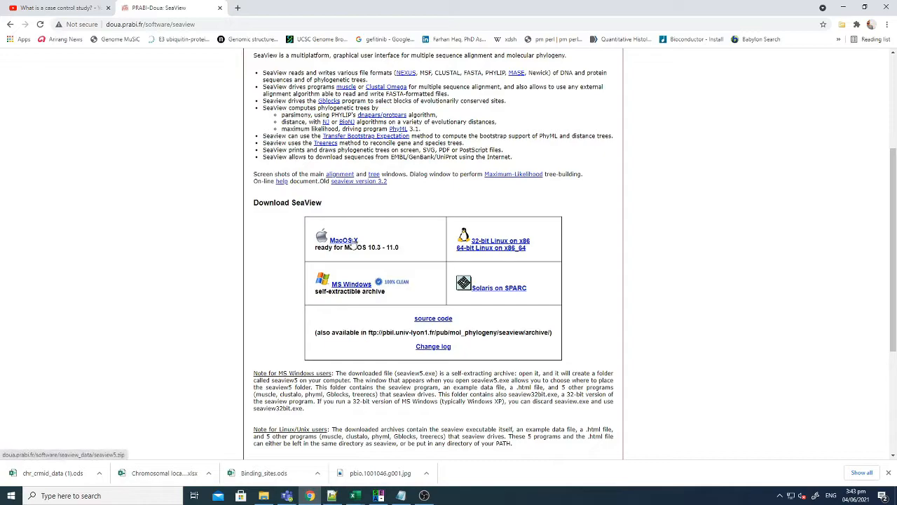
mouse_move(362, 290)
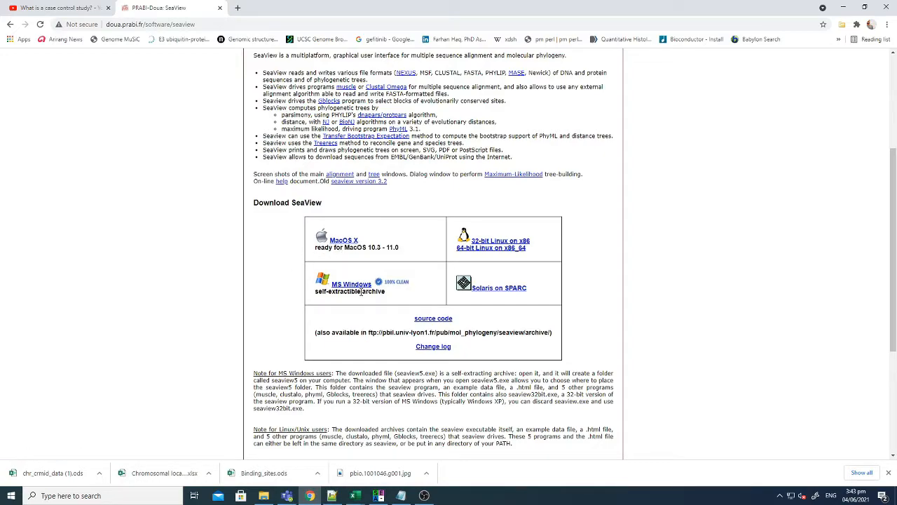
mouse_move(512, 293)
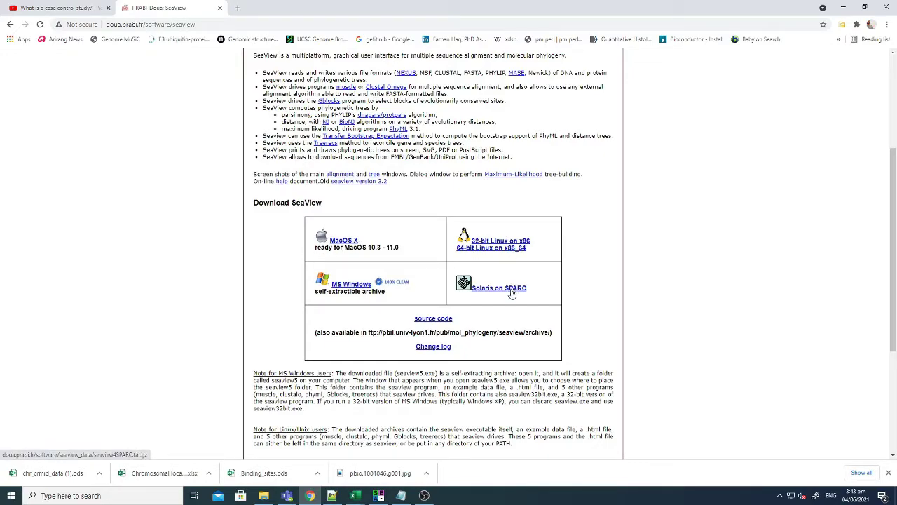
mouse_move(350, 283)
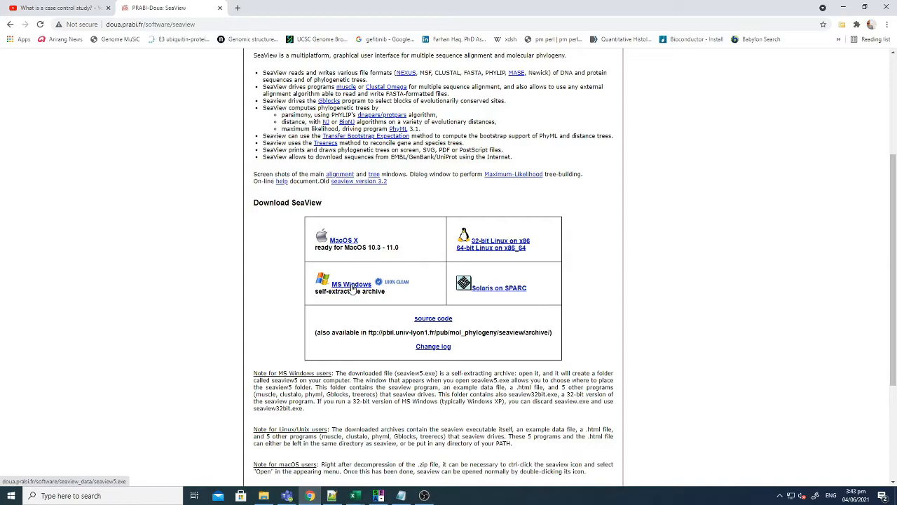
left_click(350, 283)
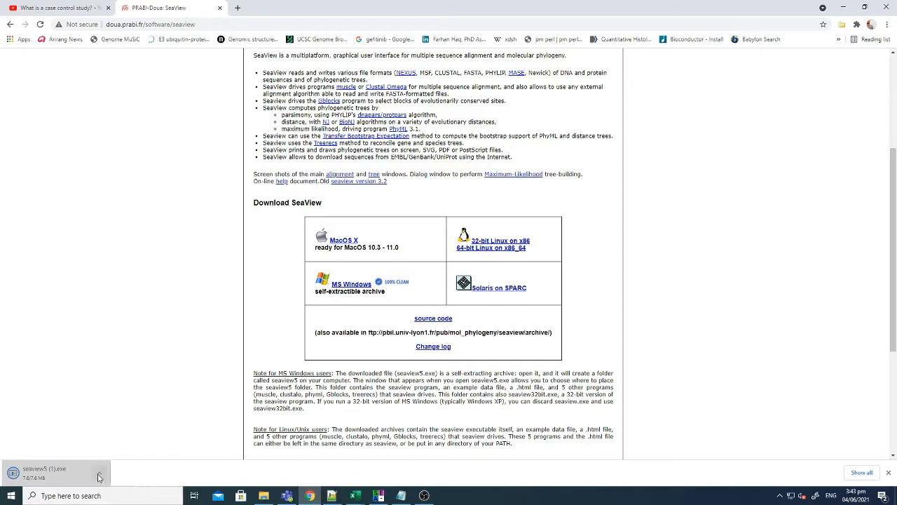
mouse_move(138, 420)
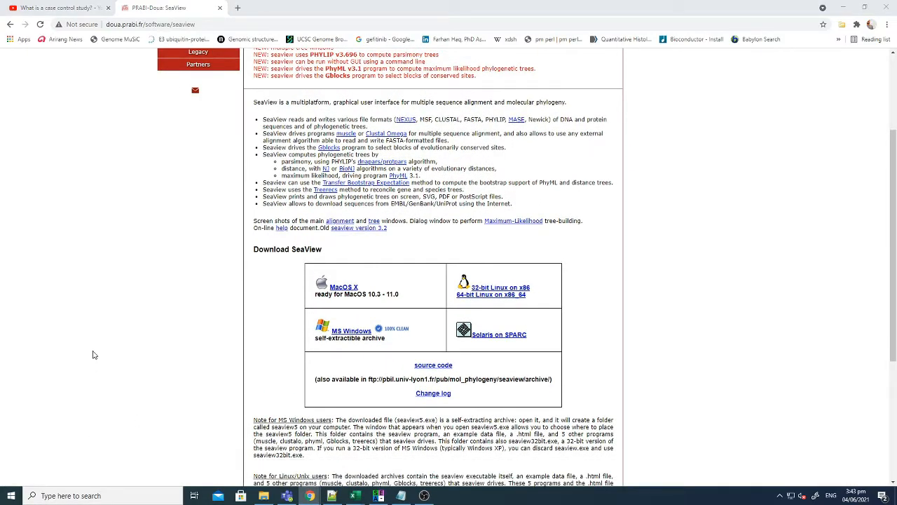
mouse_move(265, 404)
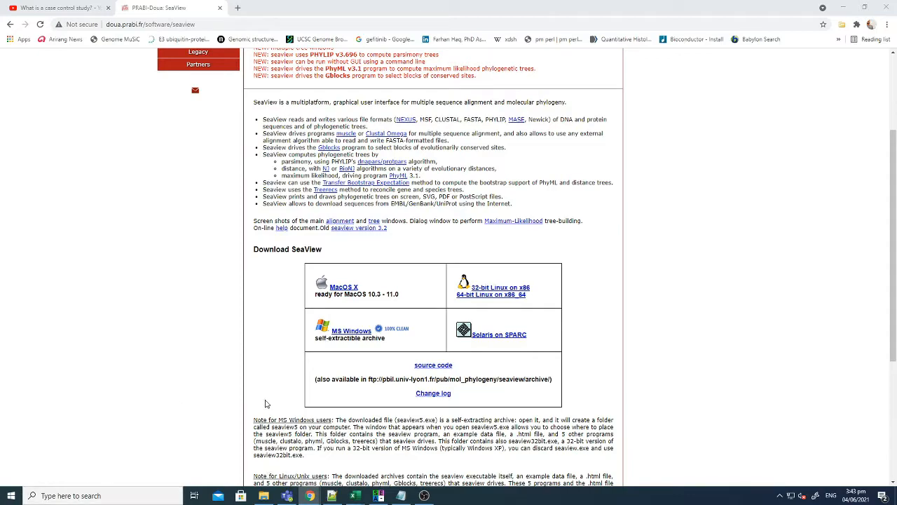
mouse_move(264, 496)
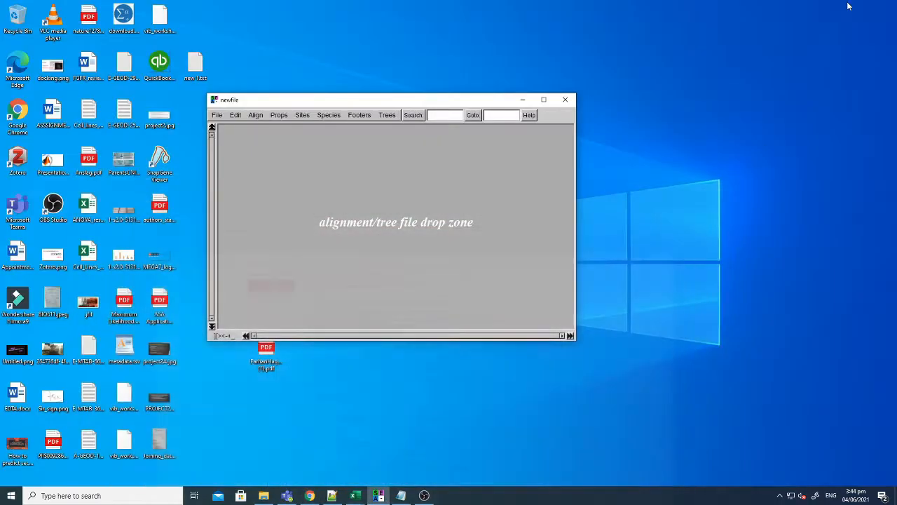
Close the empty newfile SeaView alignment window without saving.
left_click(565, 99)
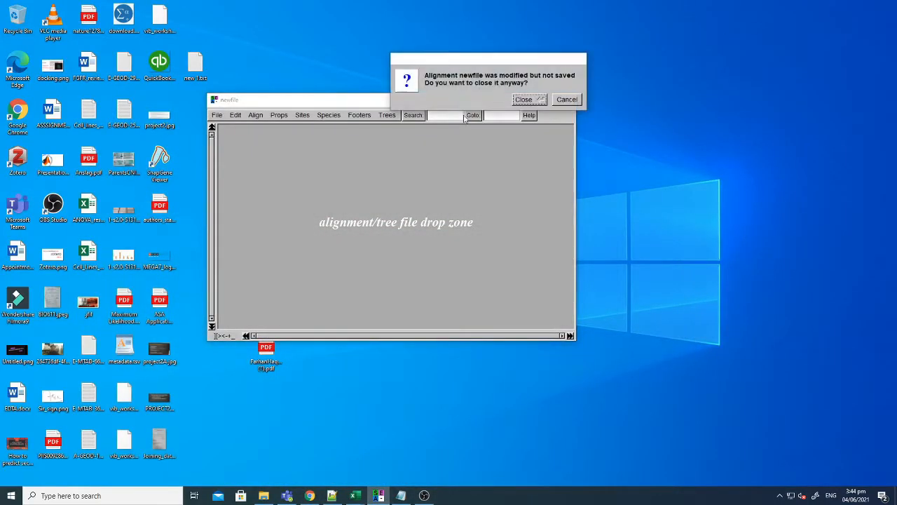
left_click(523, 99)
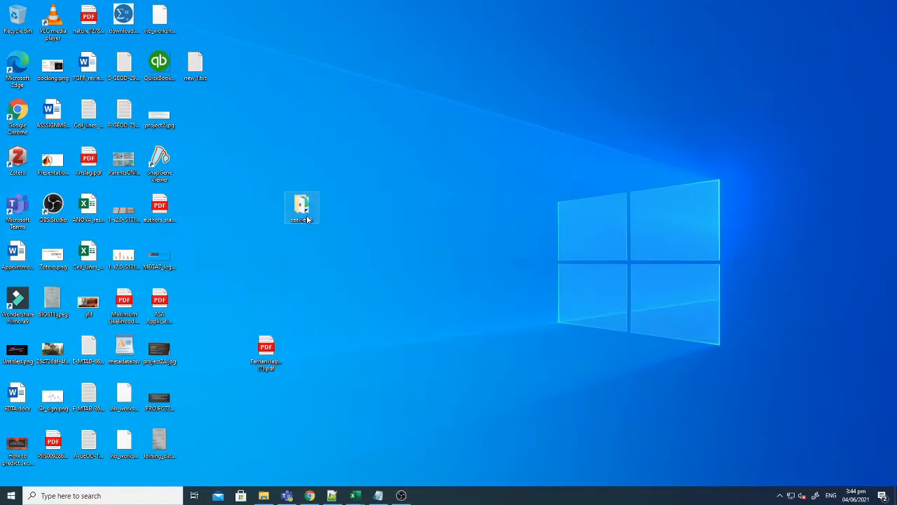
Launch seaview.exe from the extracted seaview folder to get an empty alignment window.
double_click(302, 204)
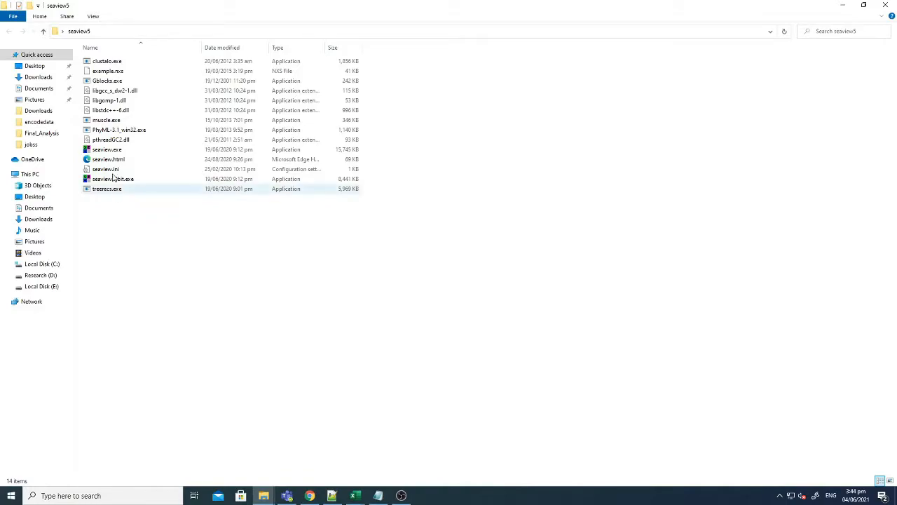
left_click(106, 149)
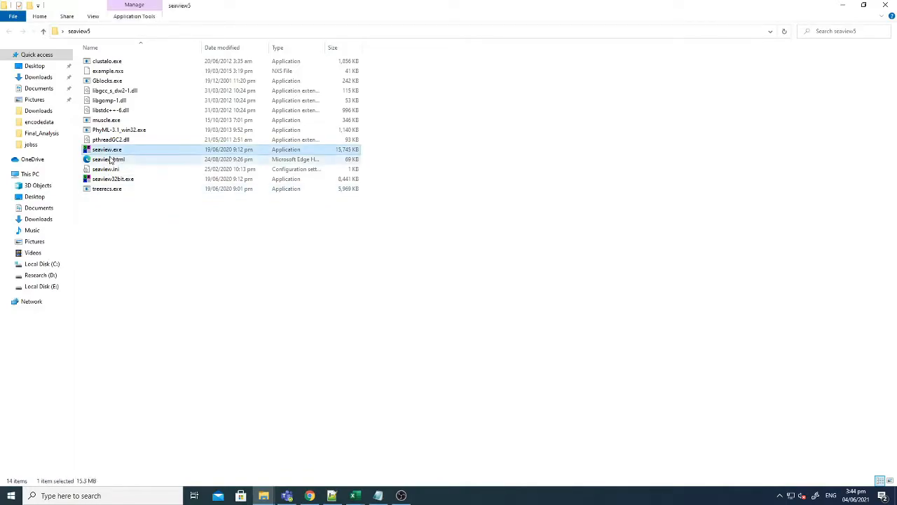
double_click(106, 149)
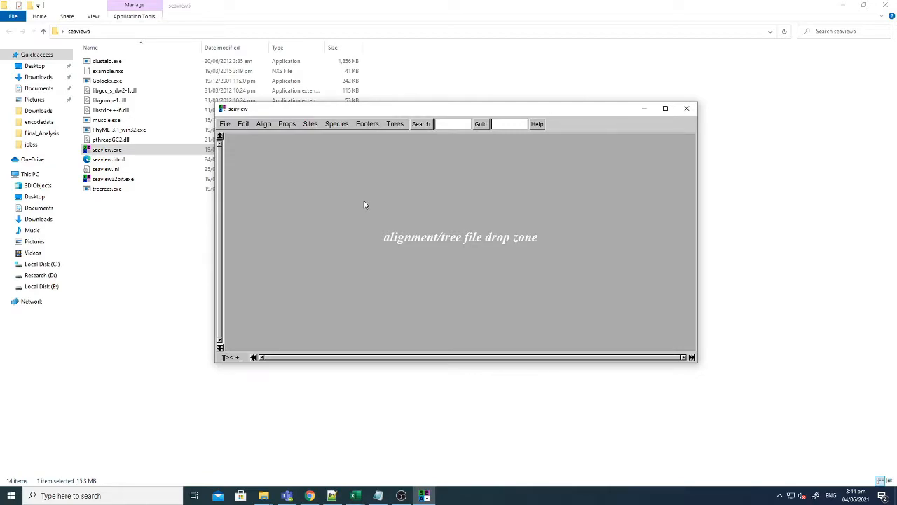
mouse_move(432, 177)
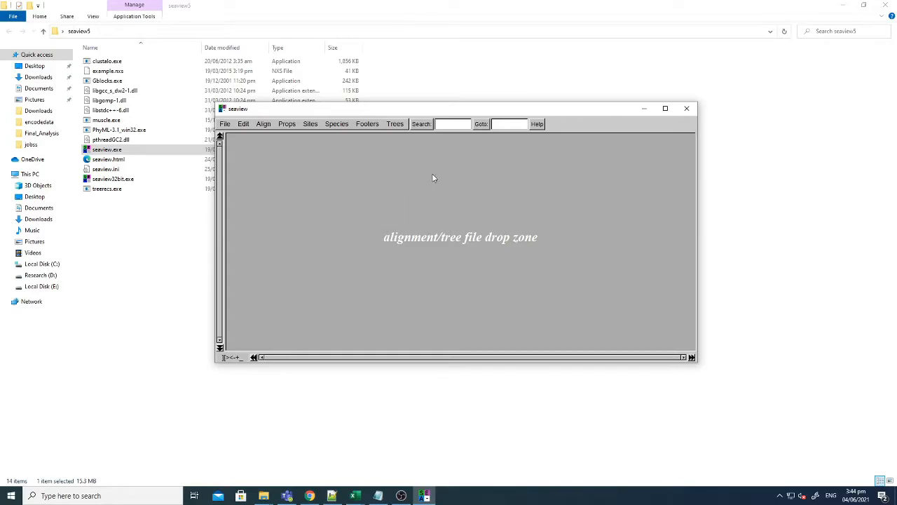
Open COL_FAMILY_CHICKEN.txt in Notepad beside the SeaView window.
left_click(331, 496)
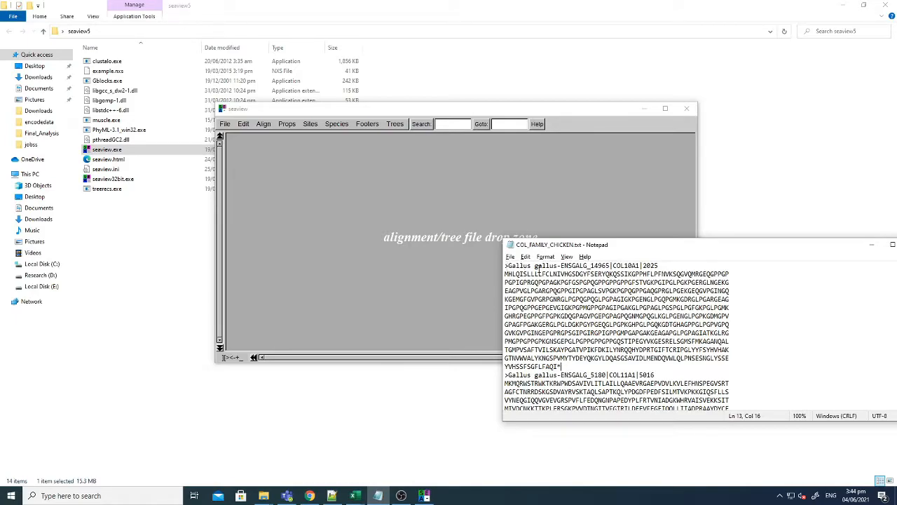
Copy the first FASTA sequence from Notepad and add it as a Gallus row in SeaView.
double_click(584, 265)
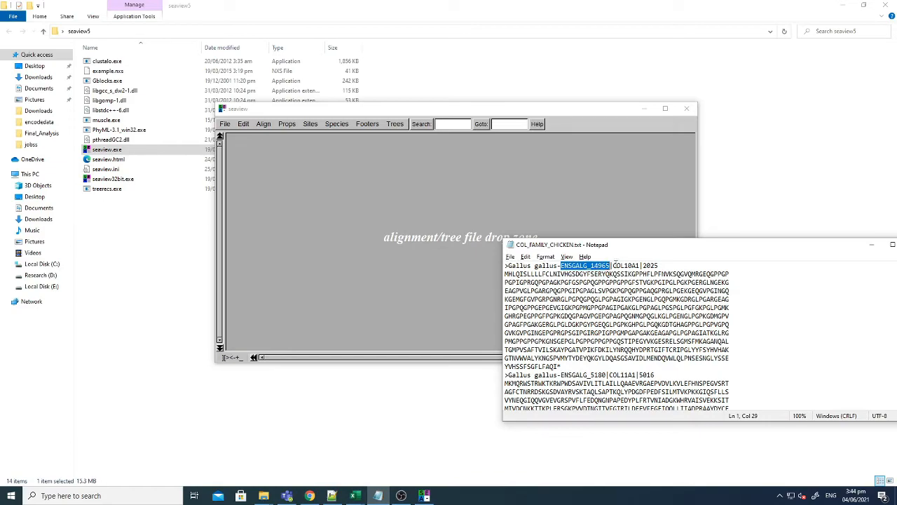
double_click(625, 265)
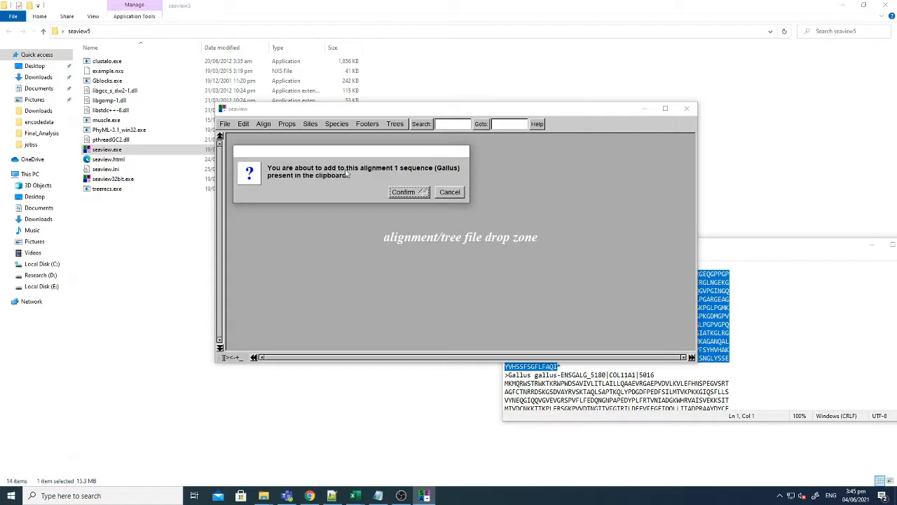
mouse_move(333, 188)
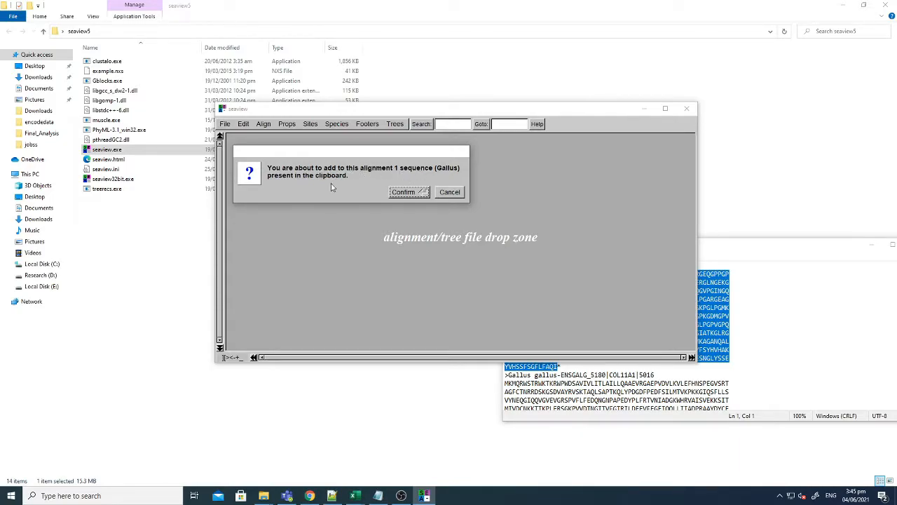
left_click(404, 193)
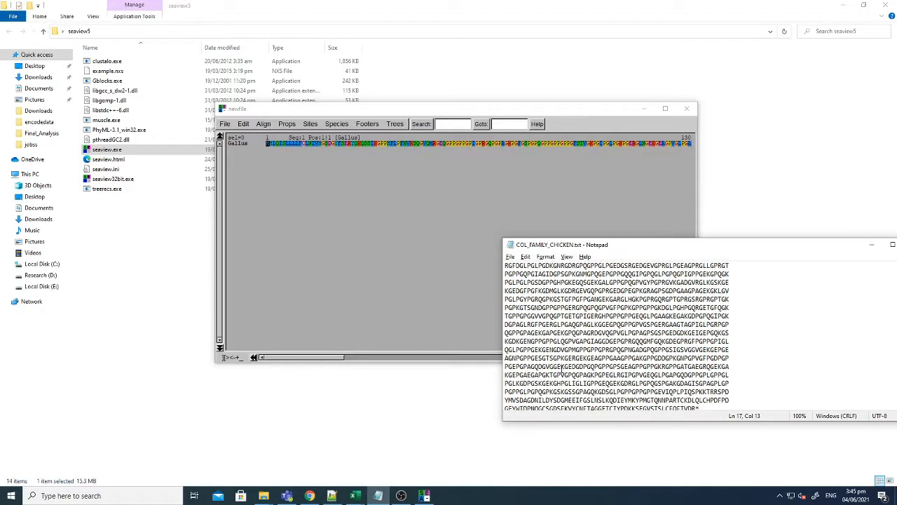
Paste the second FASTA sequence into SeaView and confirm it as a second Gallus row.
key("ctrl+a")
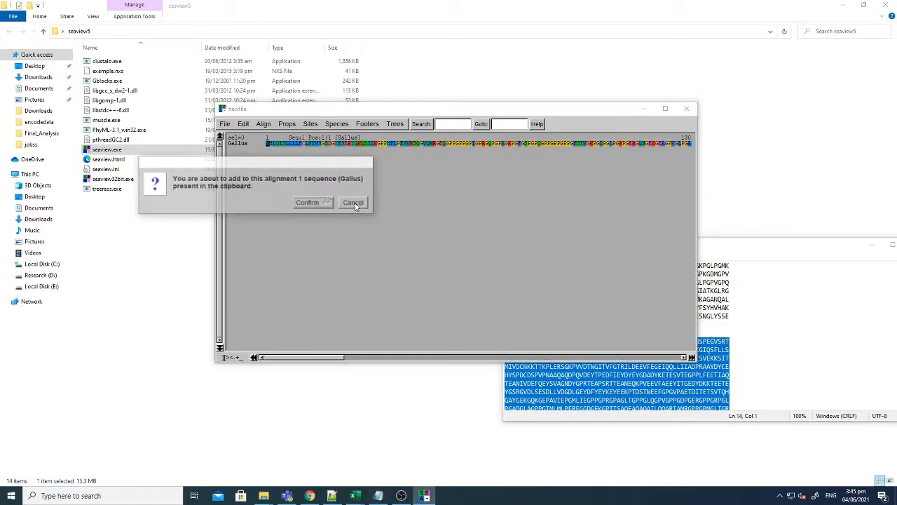
left_click(307, 202)
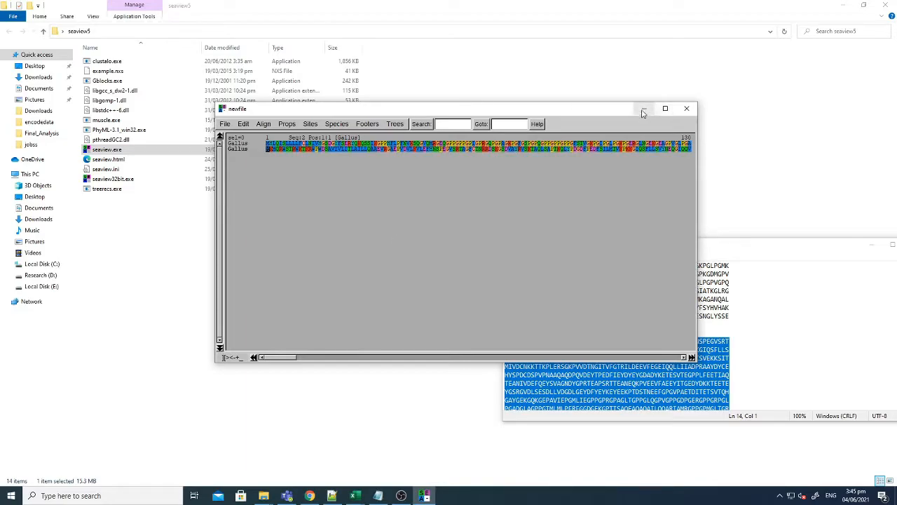
left_click(844, 5)
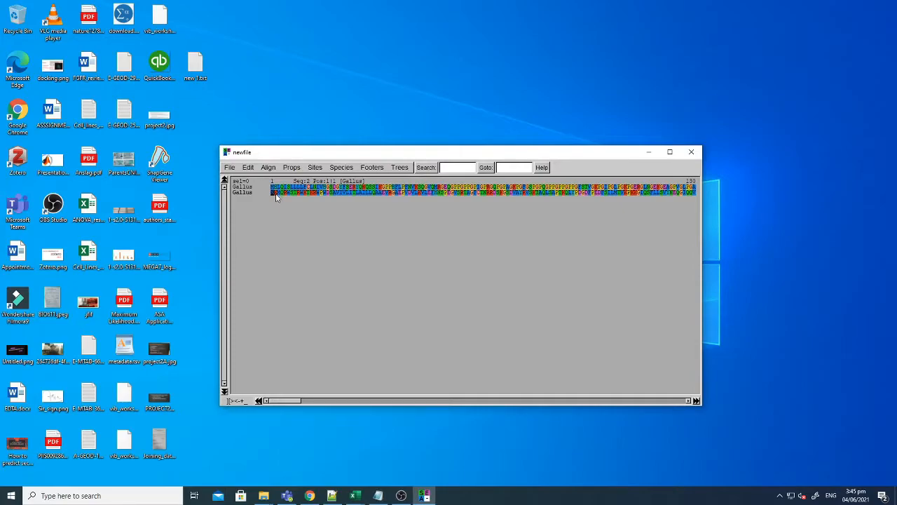
mouse_move(244, 197)
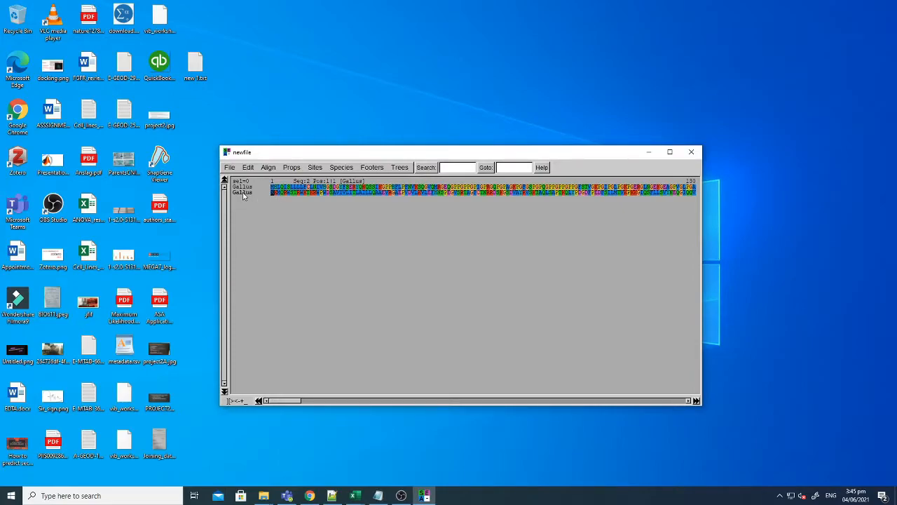
Select both Gallus sequence names together and look at the Edit menu.
left_click(244, 193)
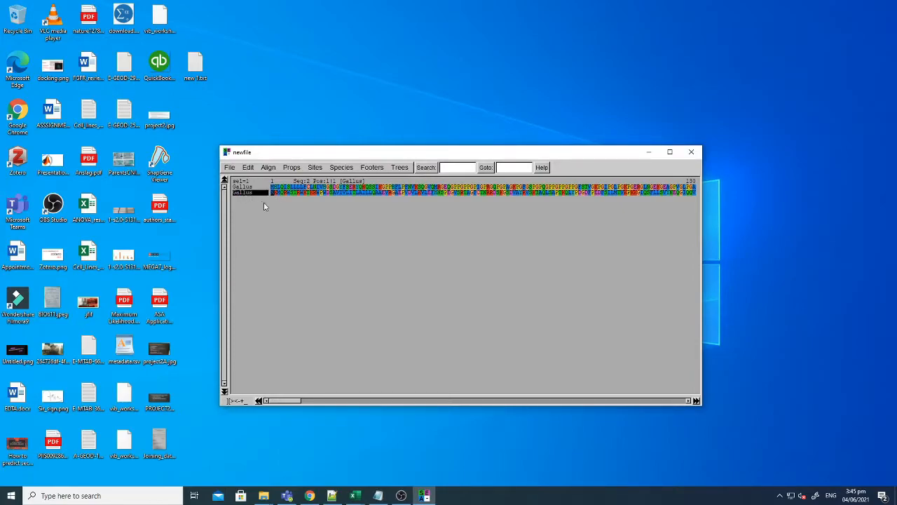
left_click(247, 166)
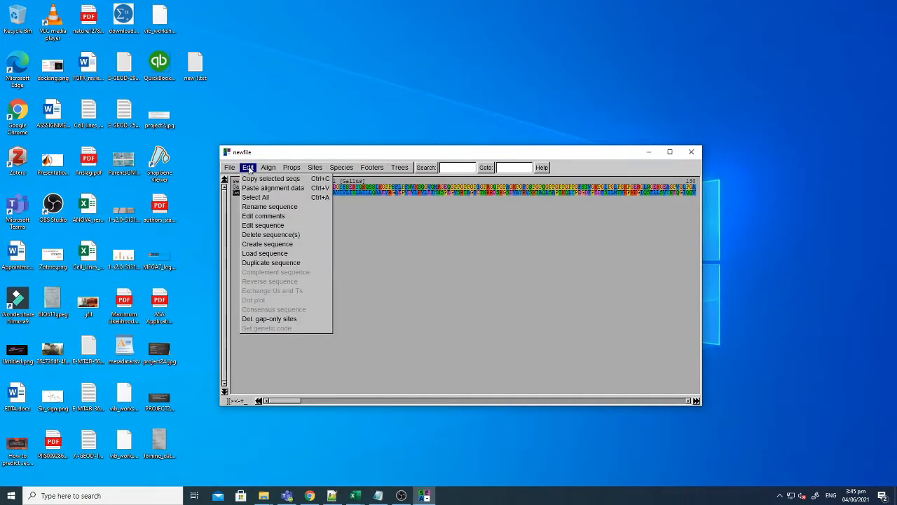
left_click(255, 197)
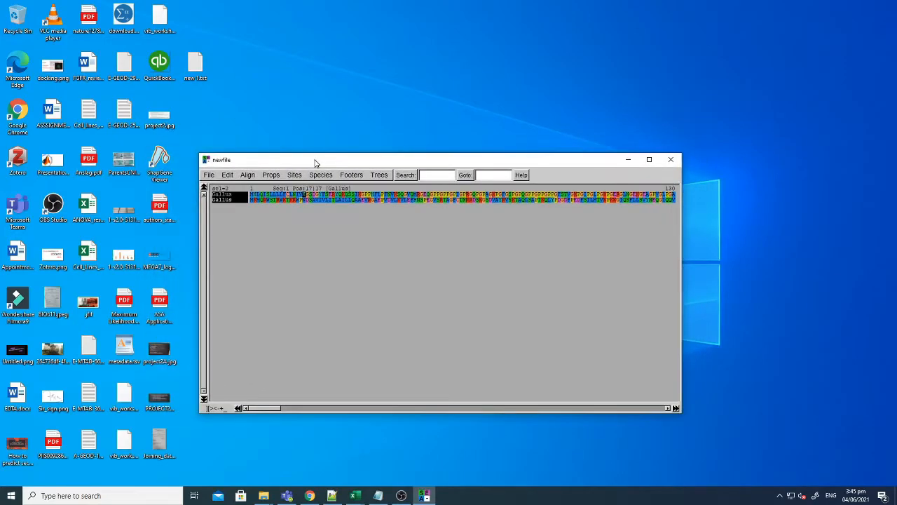
mouse_move(235, 216)
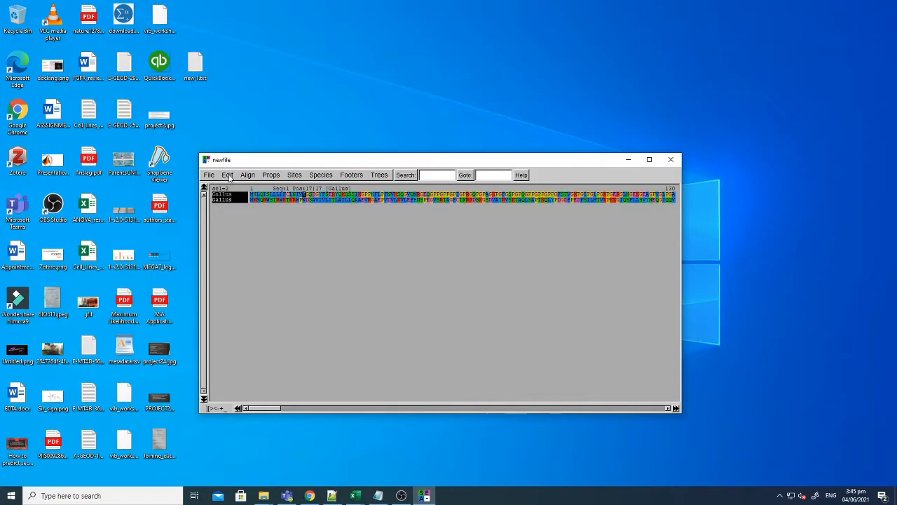
Run Align all on the two Gallus sequences and dismiss the alignment log.
left_click(247, 174)
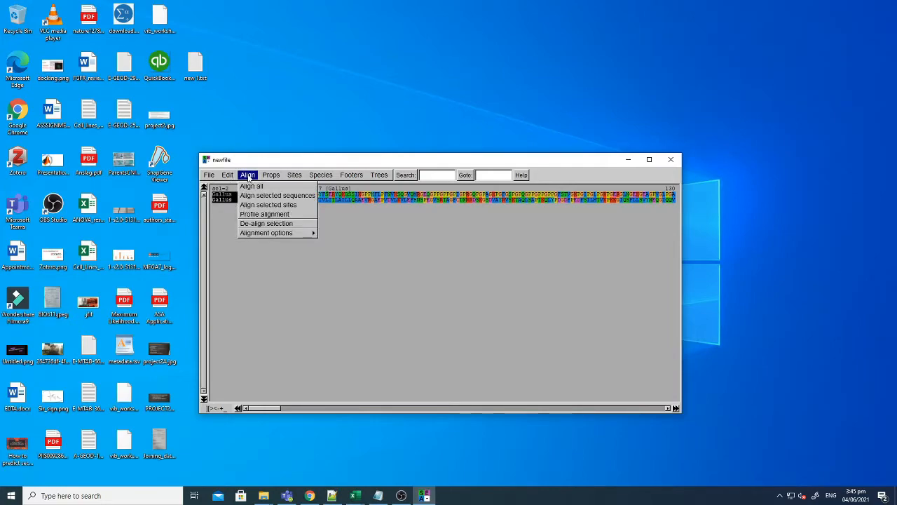
mouse_move(251, 185)
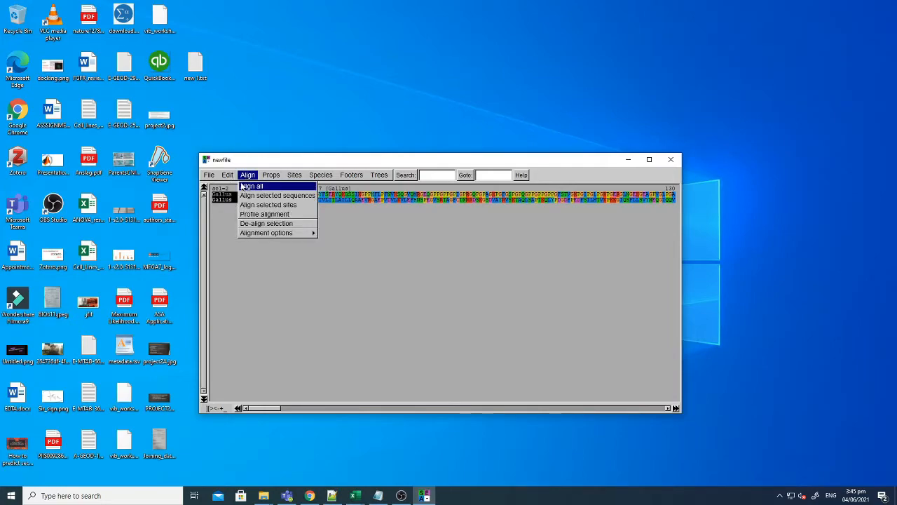
left_click(278, 197)
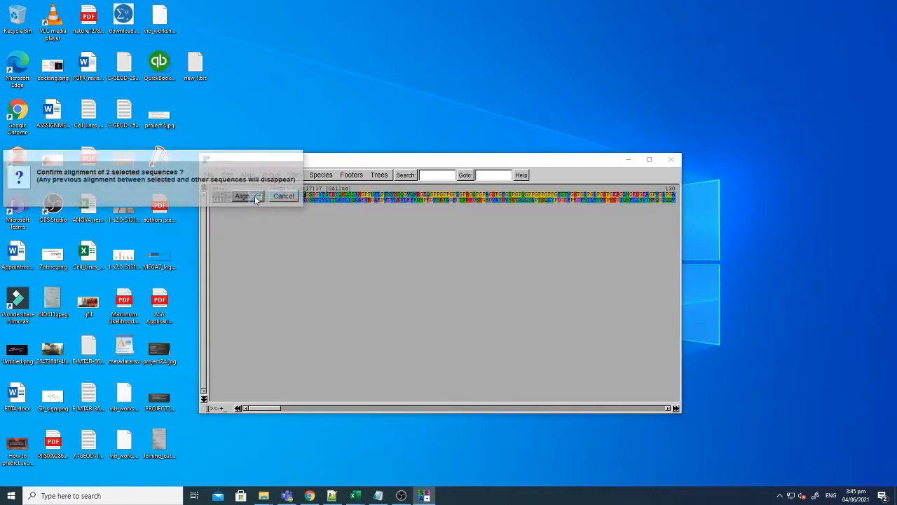
left_click(241, 197)
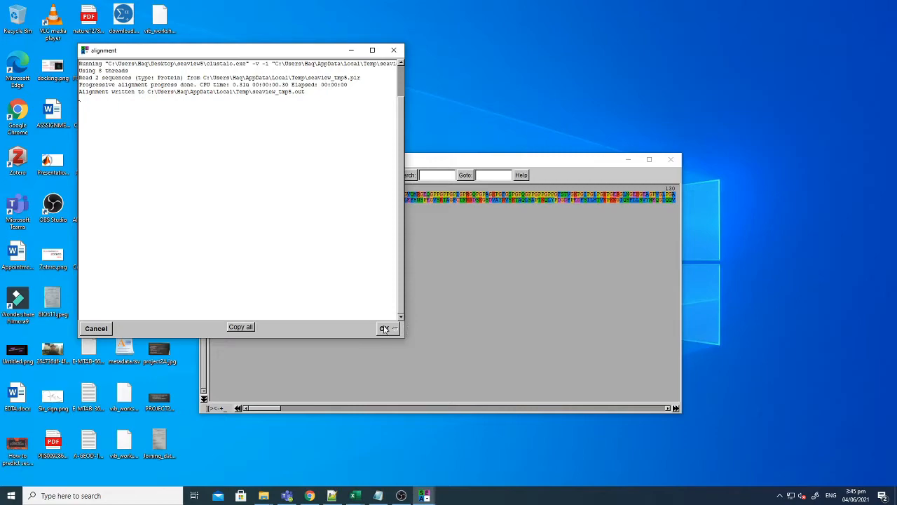
left_click(384, 328)
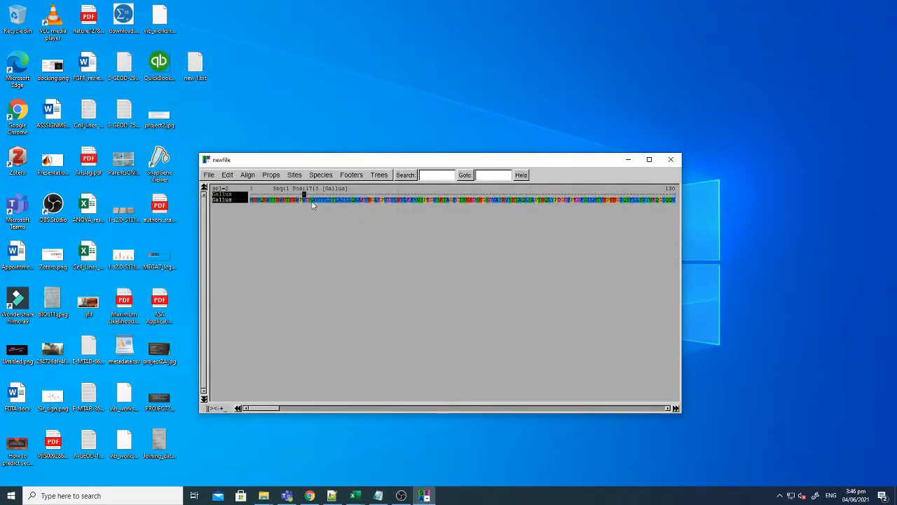
left_click_drag(260, 408, 358, 408)
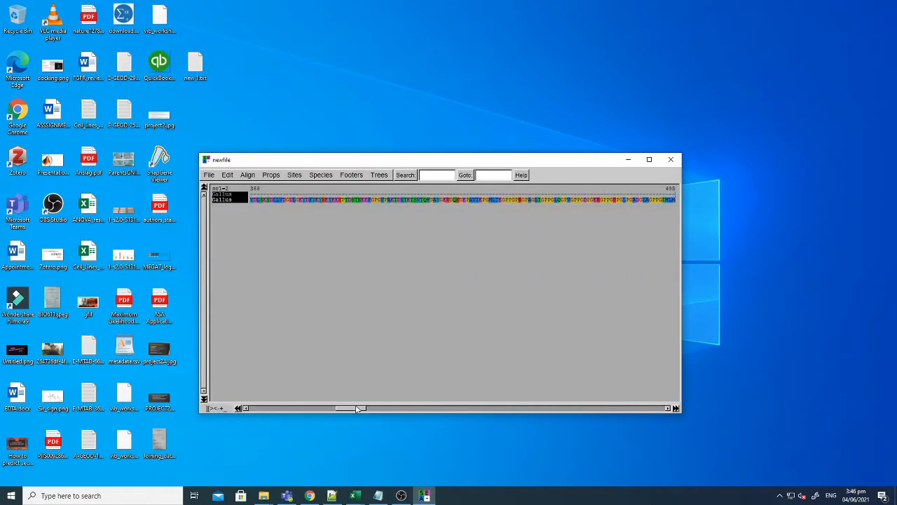
left_click(238, 408)
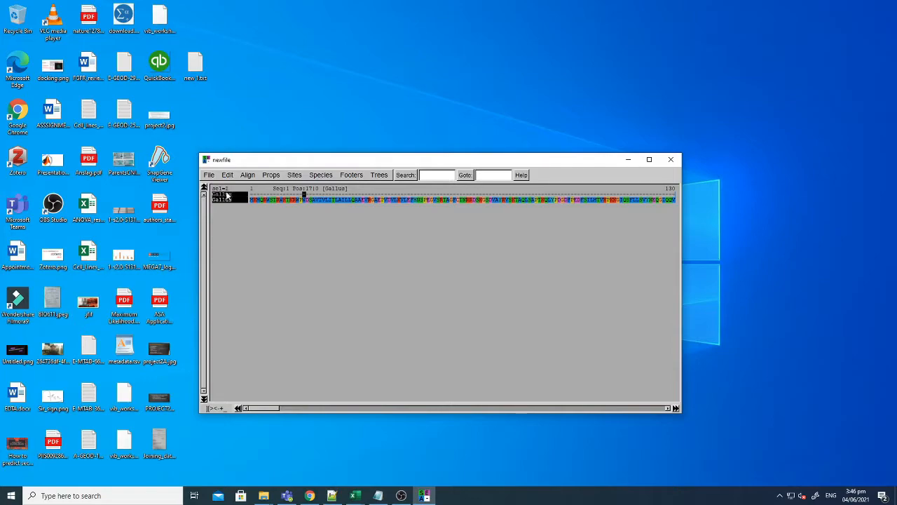
mouse_move(227, 202)
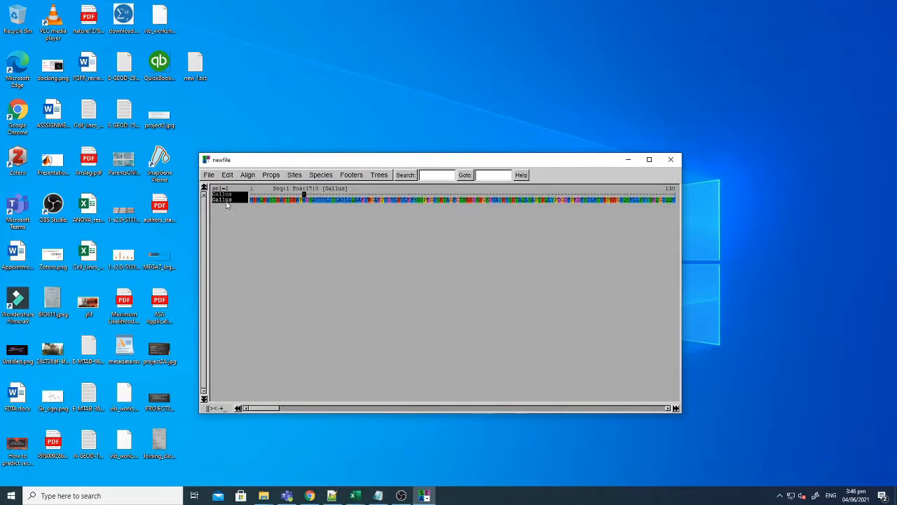
Generate a Consensus sequence row beneath the two aligned Gallus sequences via Edit.
left_click(221, 199)
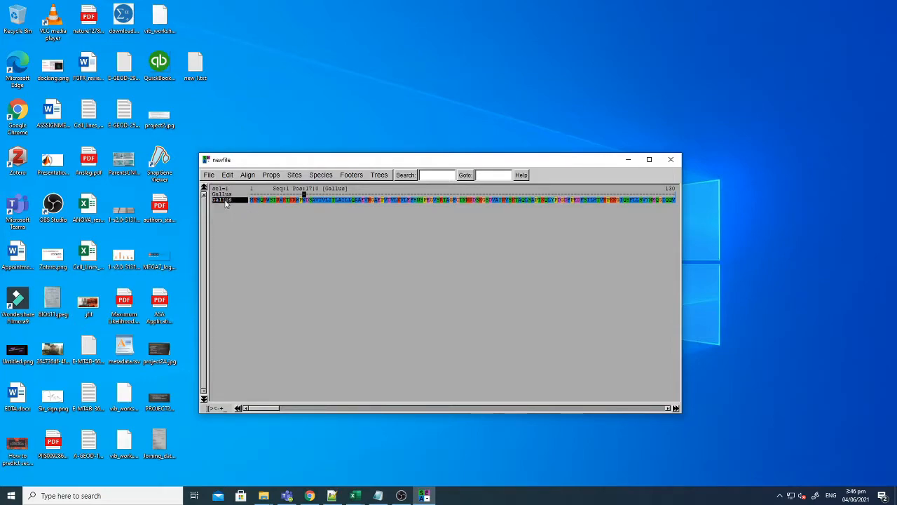
left_click(228, 174)
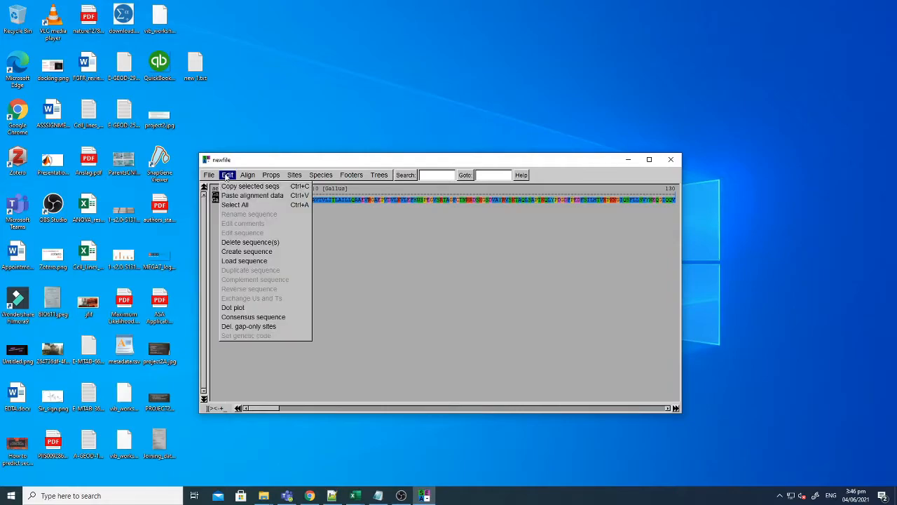
mouse_move(233, 308)
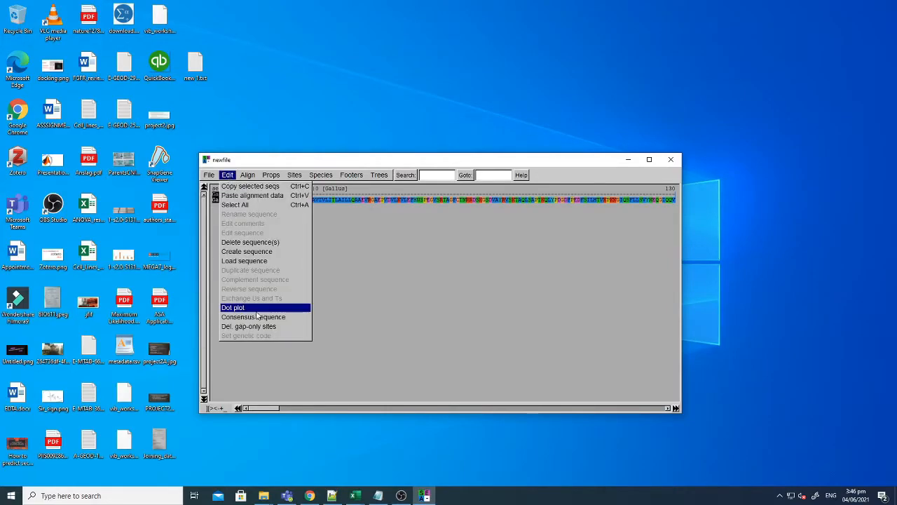
mouse_move(252, 317)
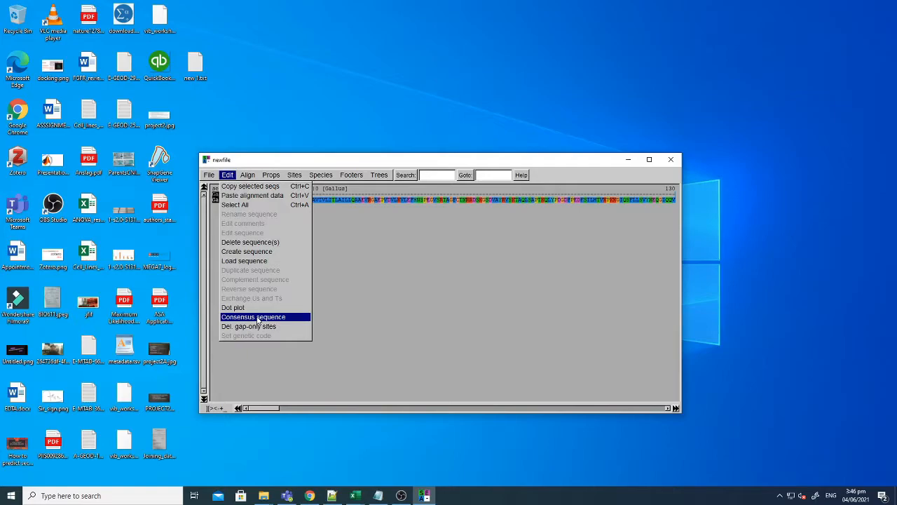
left_click(253, 317)
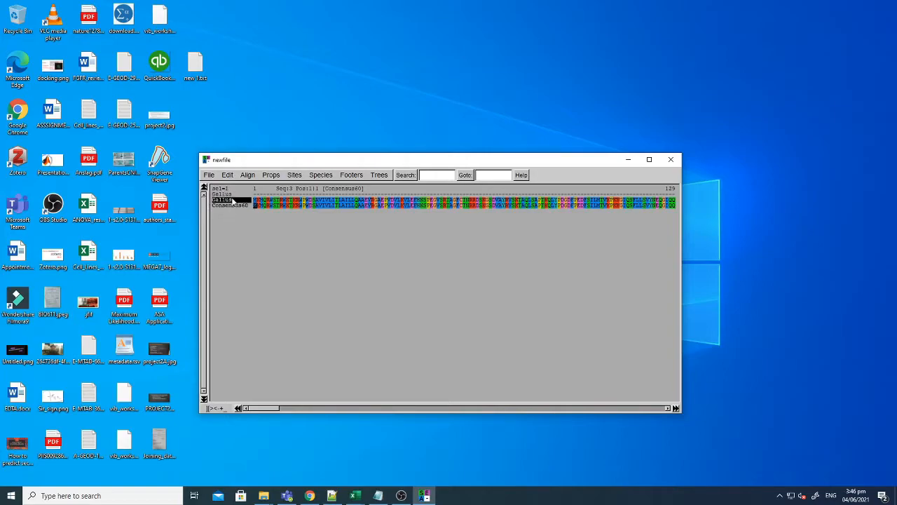
left_click_drag(245, 408, 286, 408)
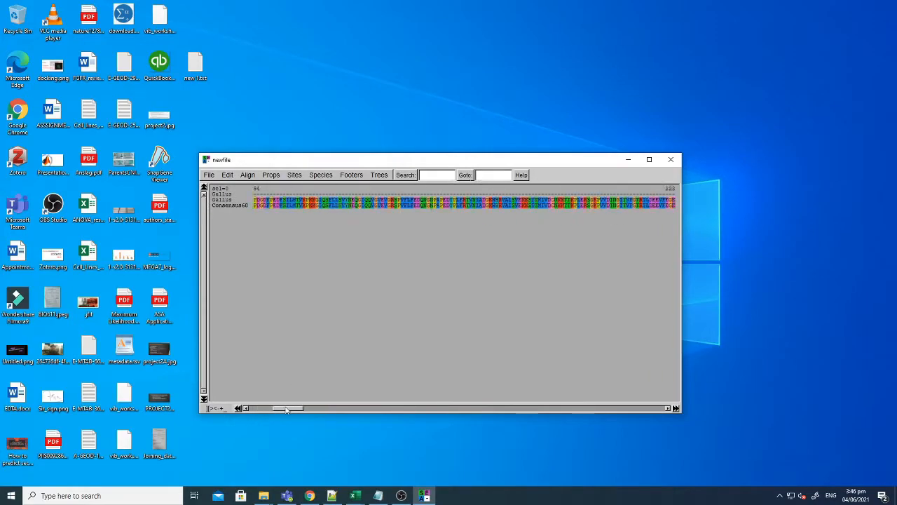
left_click_drag(287, 408, 452, 408)
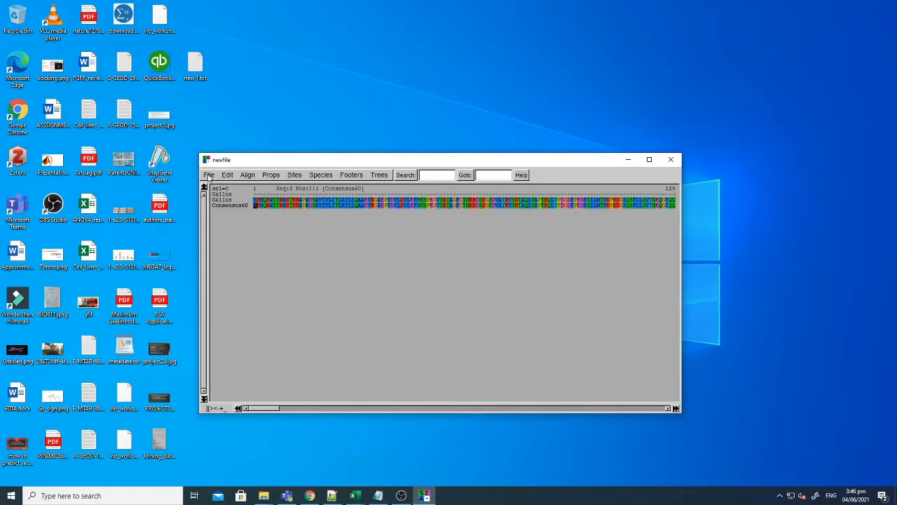
left_click(231, 205)
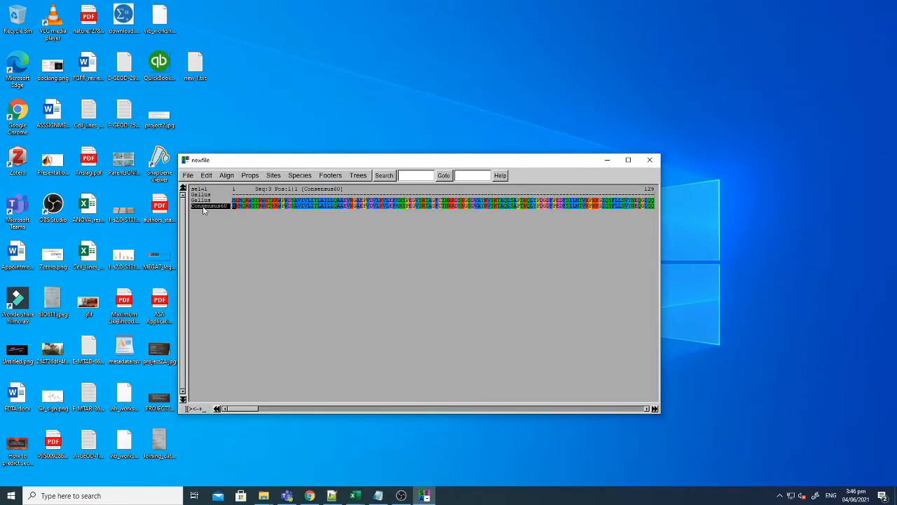
left_click_drag(420, 160, 343, 131)
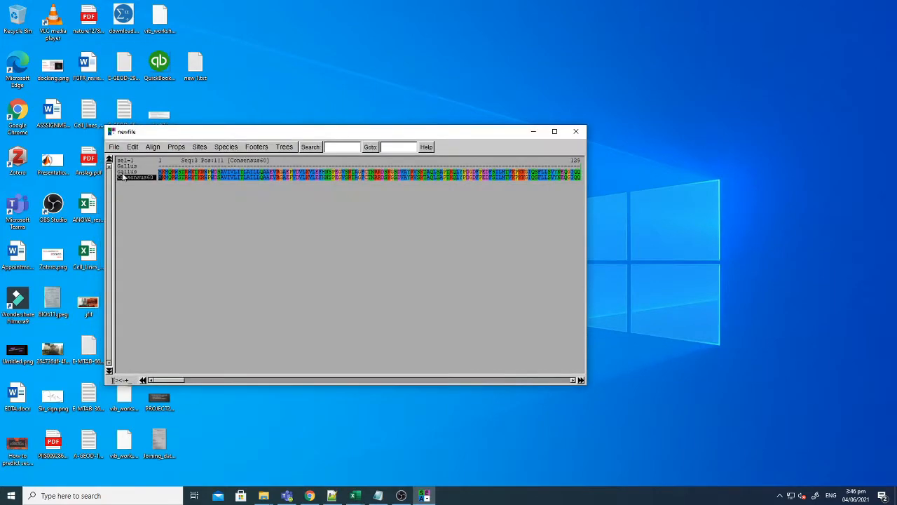
left_click(129, 166)
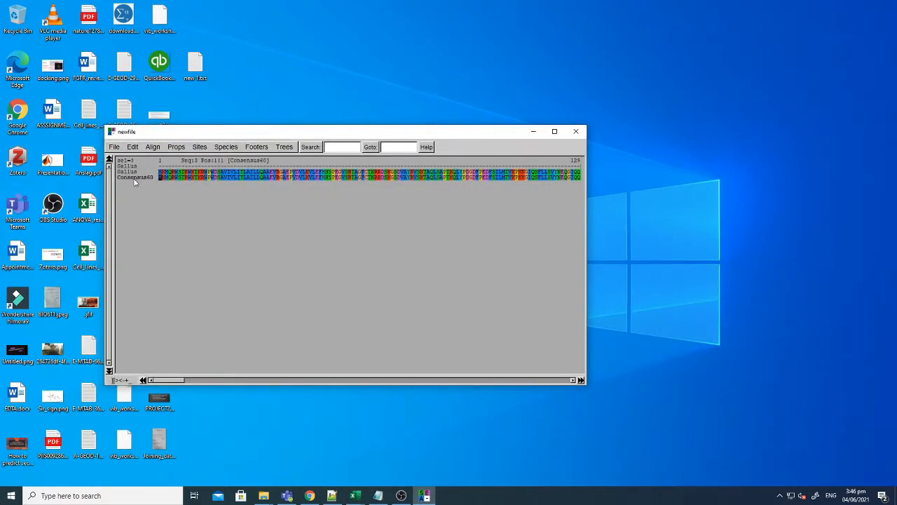
left_click(131, 147)
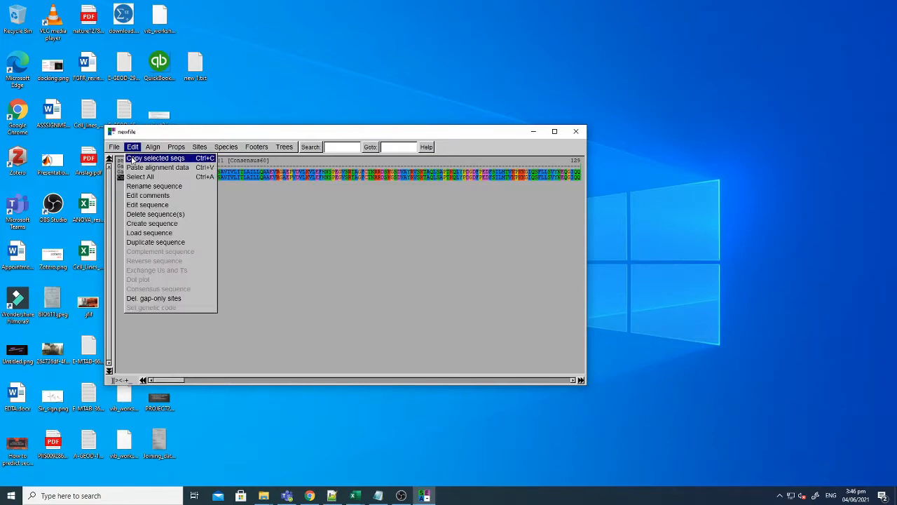
mouse_move(148, 204)
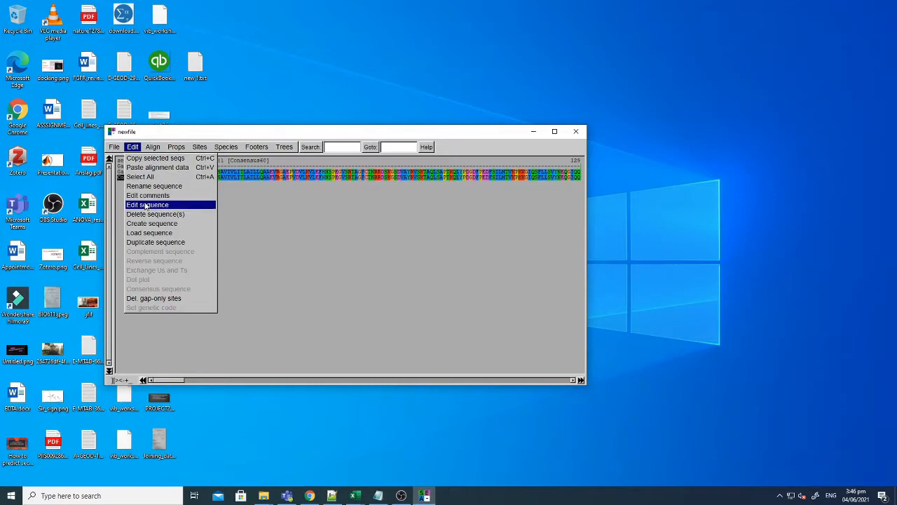
mouse_move(147, 195)
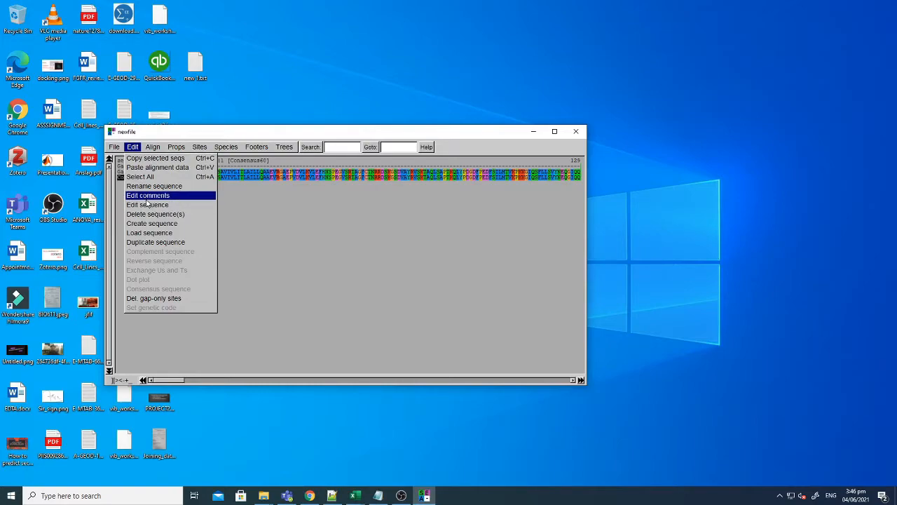
left_click(149, 204)
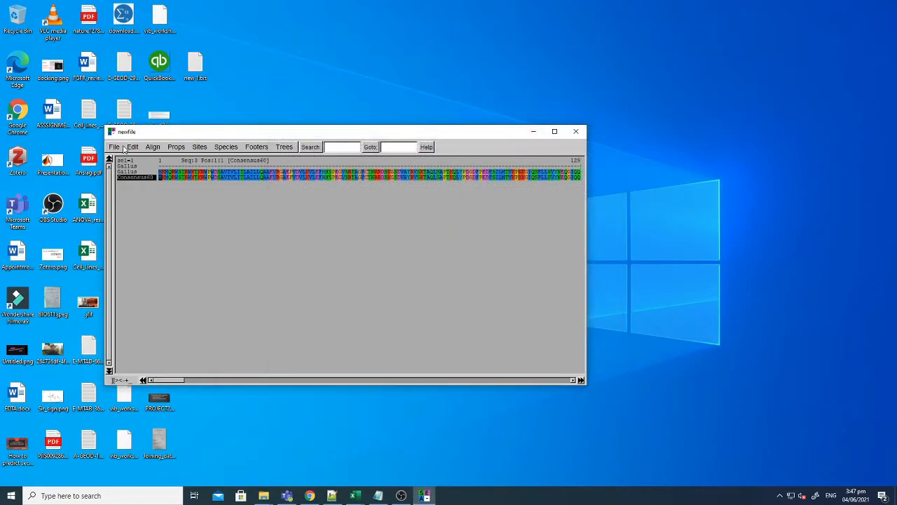
left_click(132, 148)
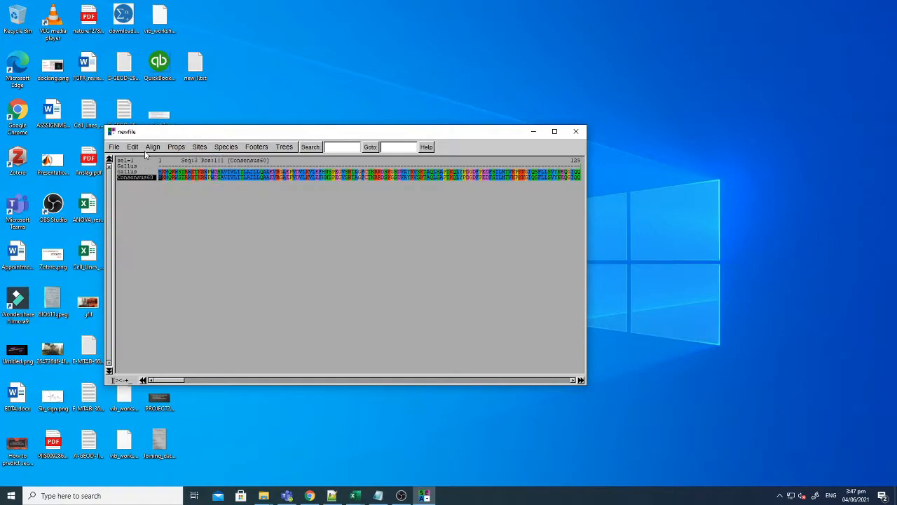
left_click(177, 147)
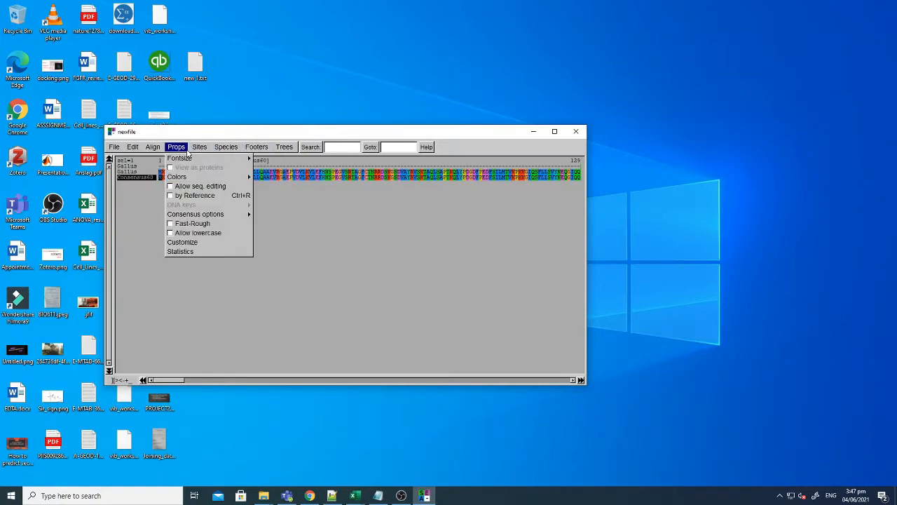
left_click(151, 147)
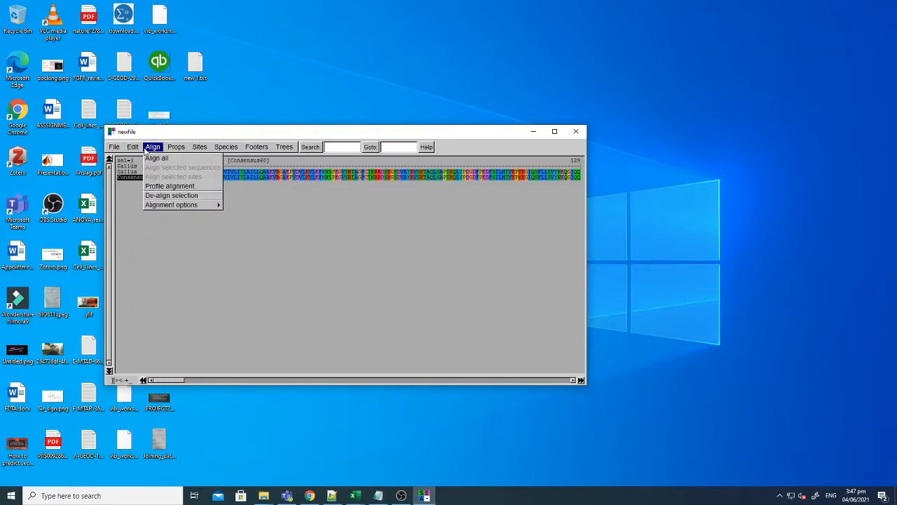
left_click(113, 147)
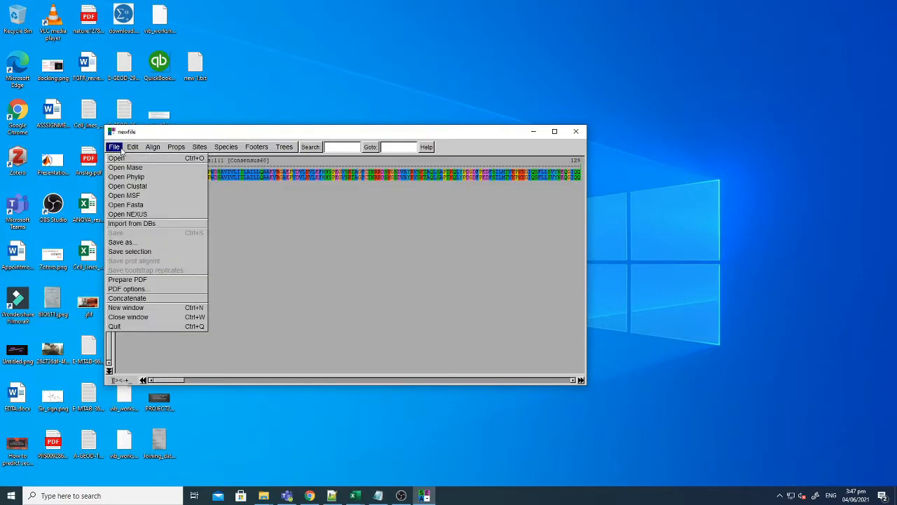
left_click(283, 147)
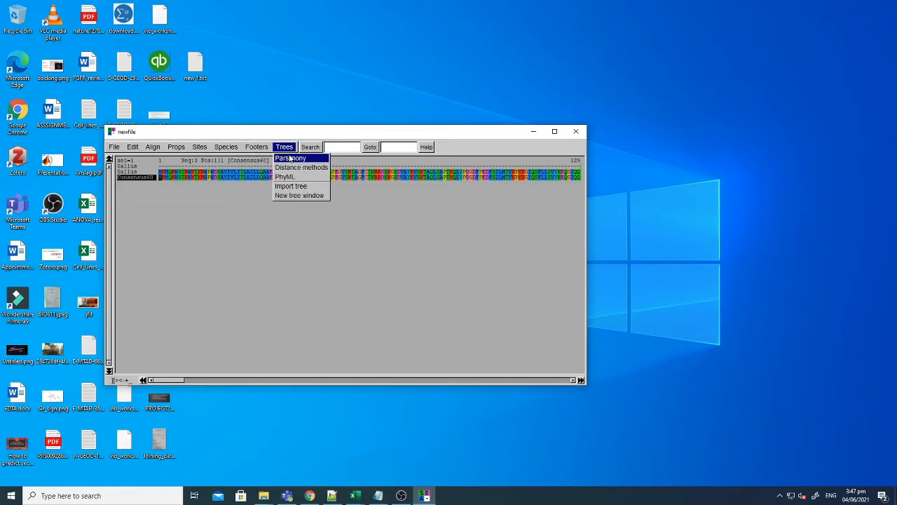
mouse_move(284, 176)
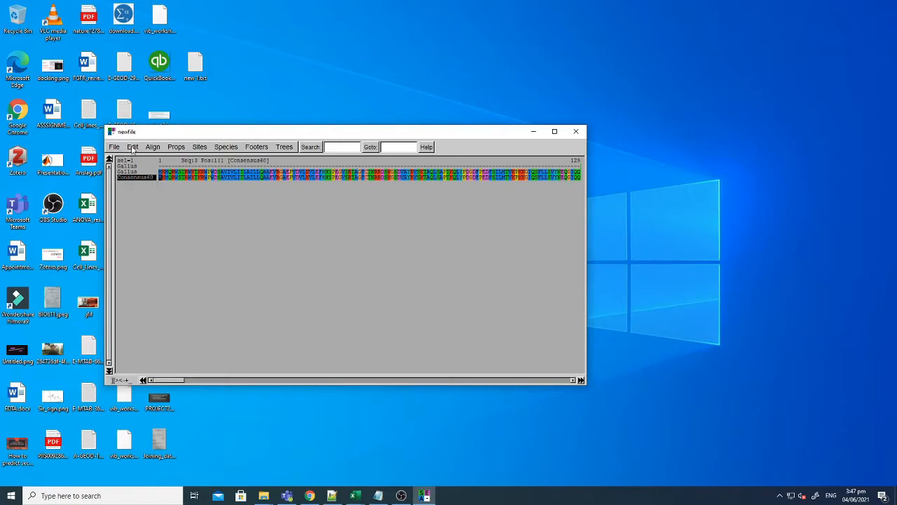
mouse_move(220, 139)
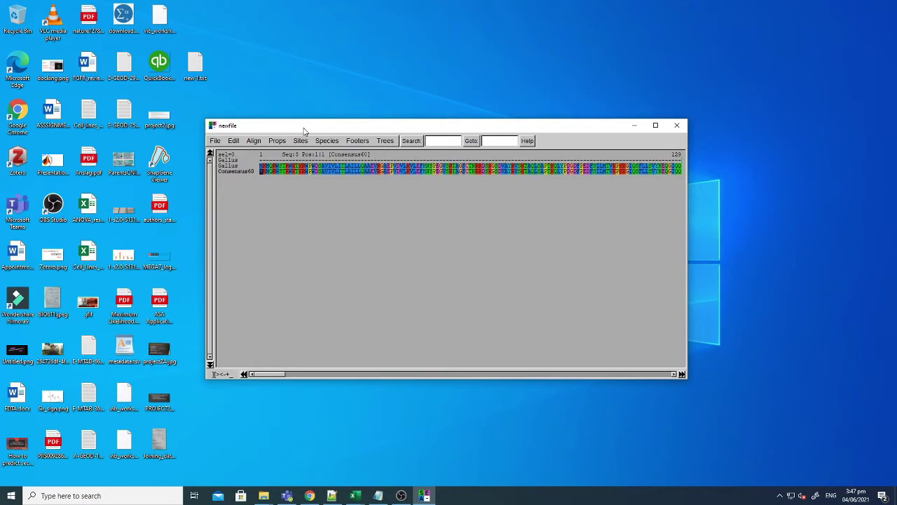
mouse_move(309, 132)
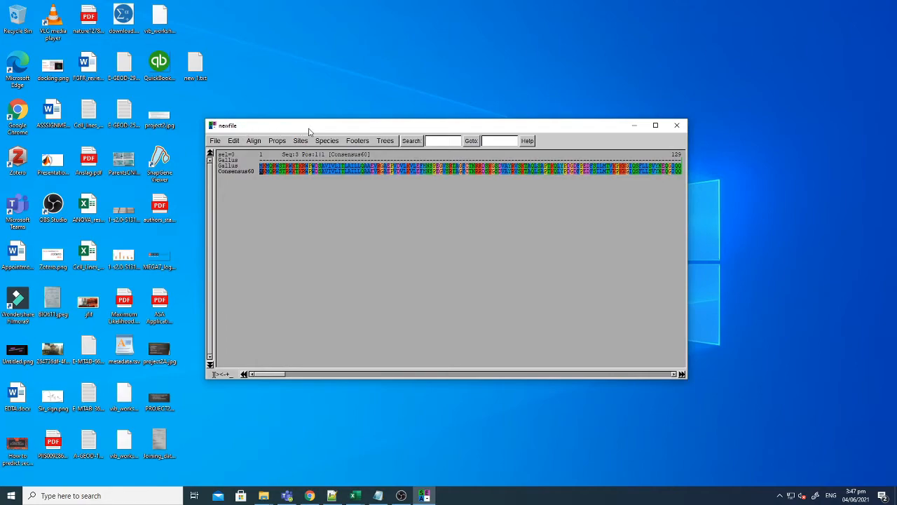